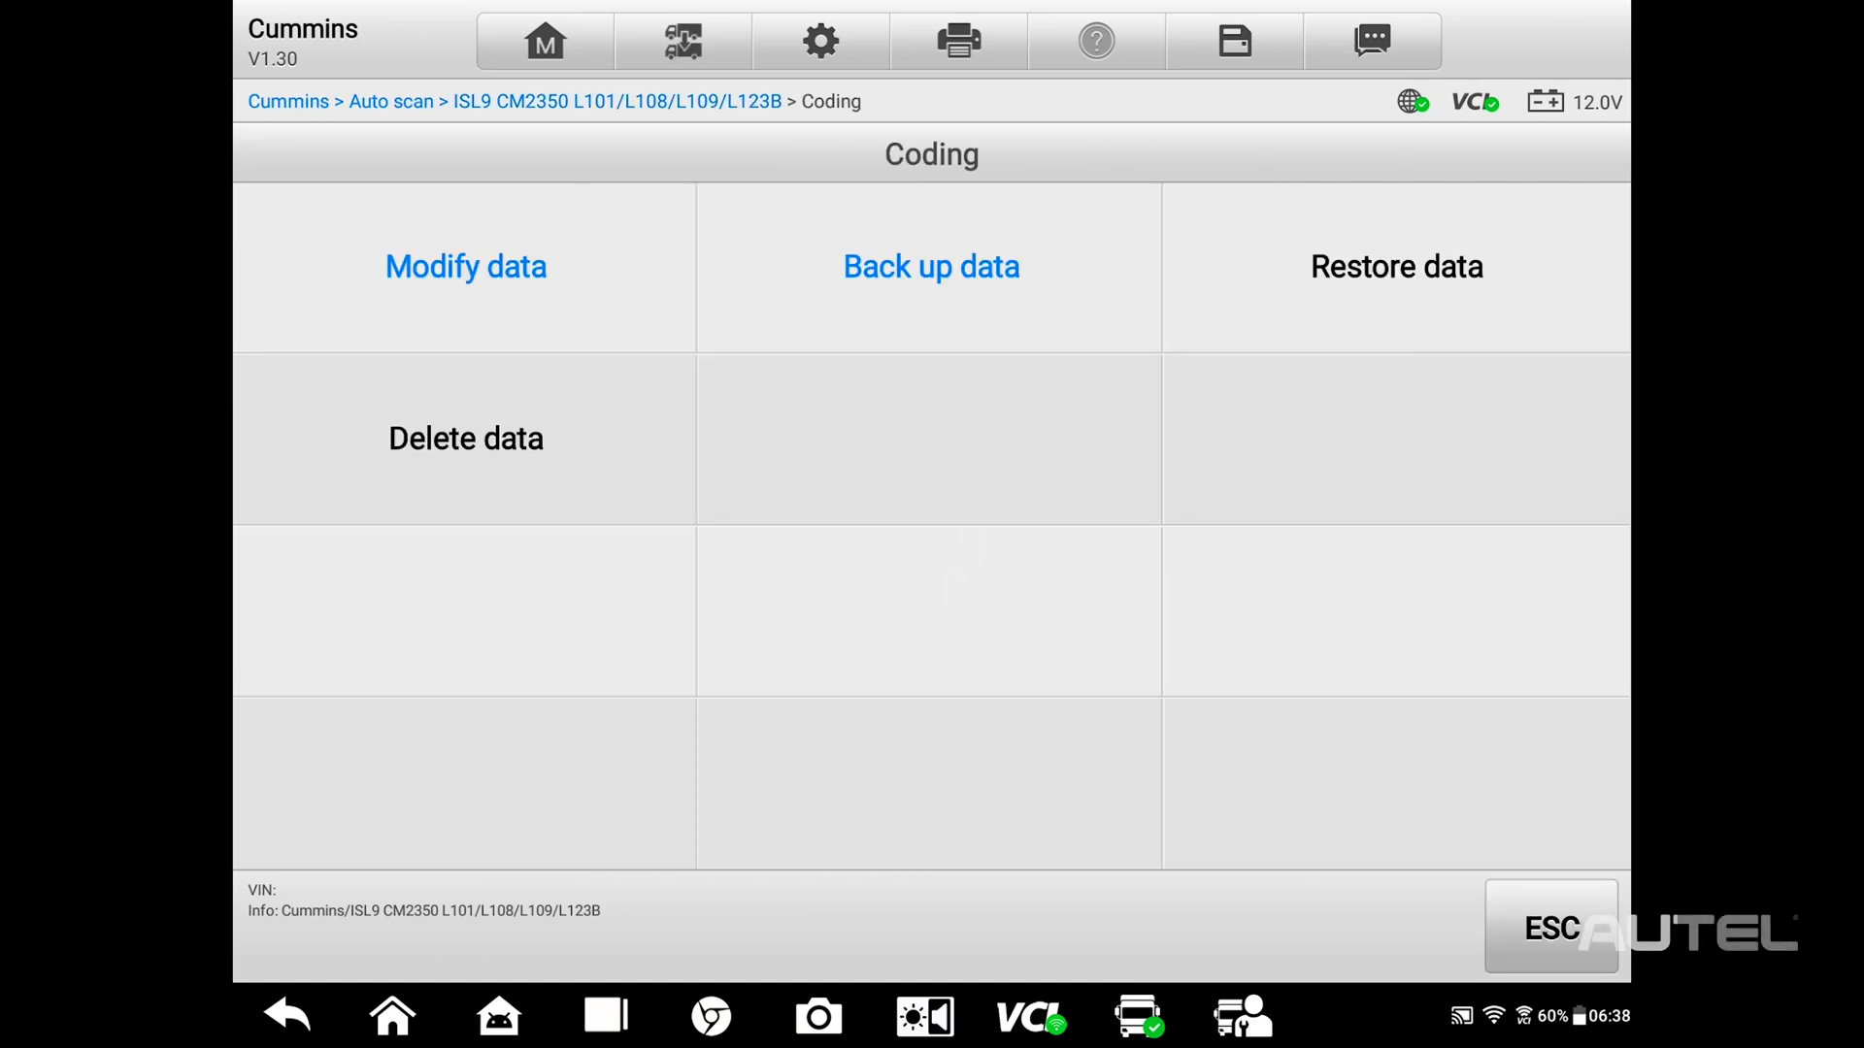
- Enter Modify data to list the Cummins ISL9 CM2350 coding parameters
{"action": "left_click", "coordinate": [466, 266]}
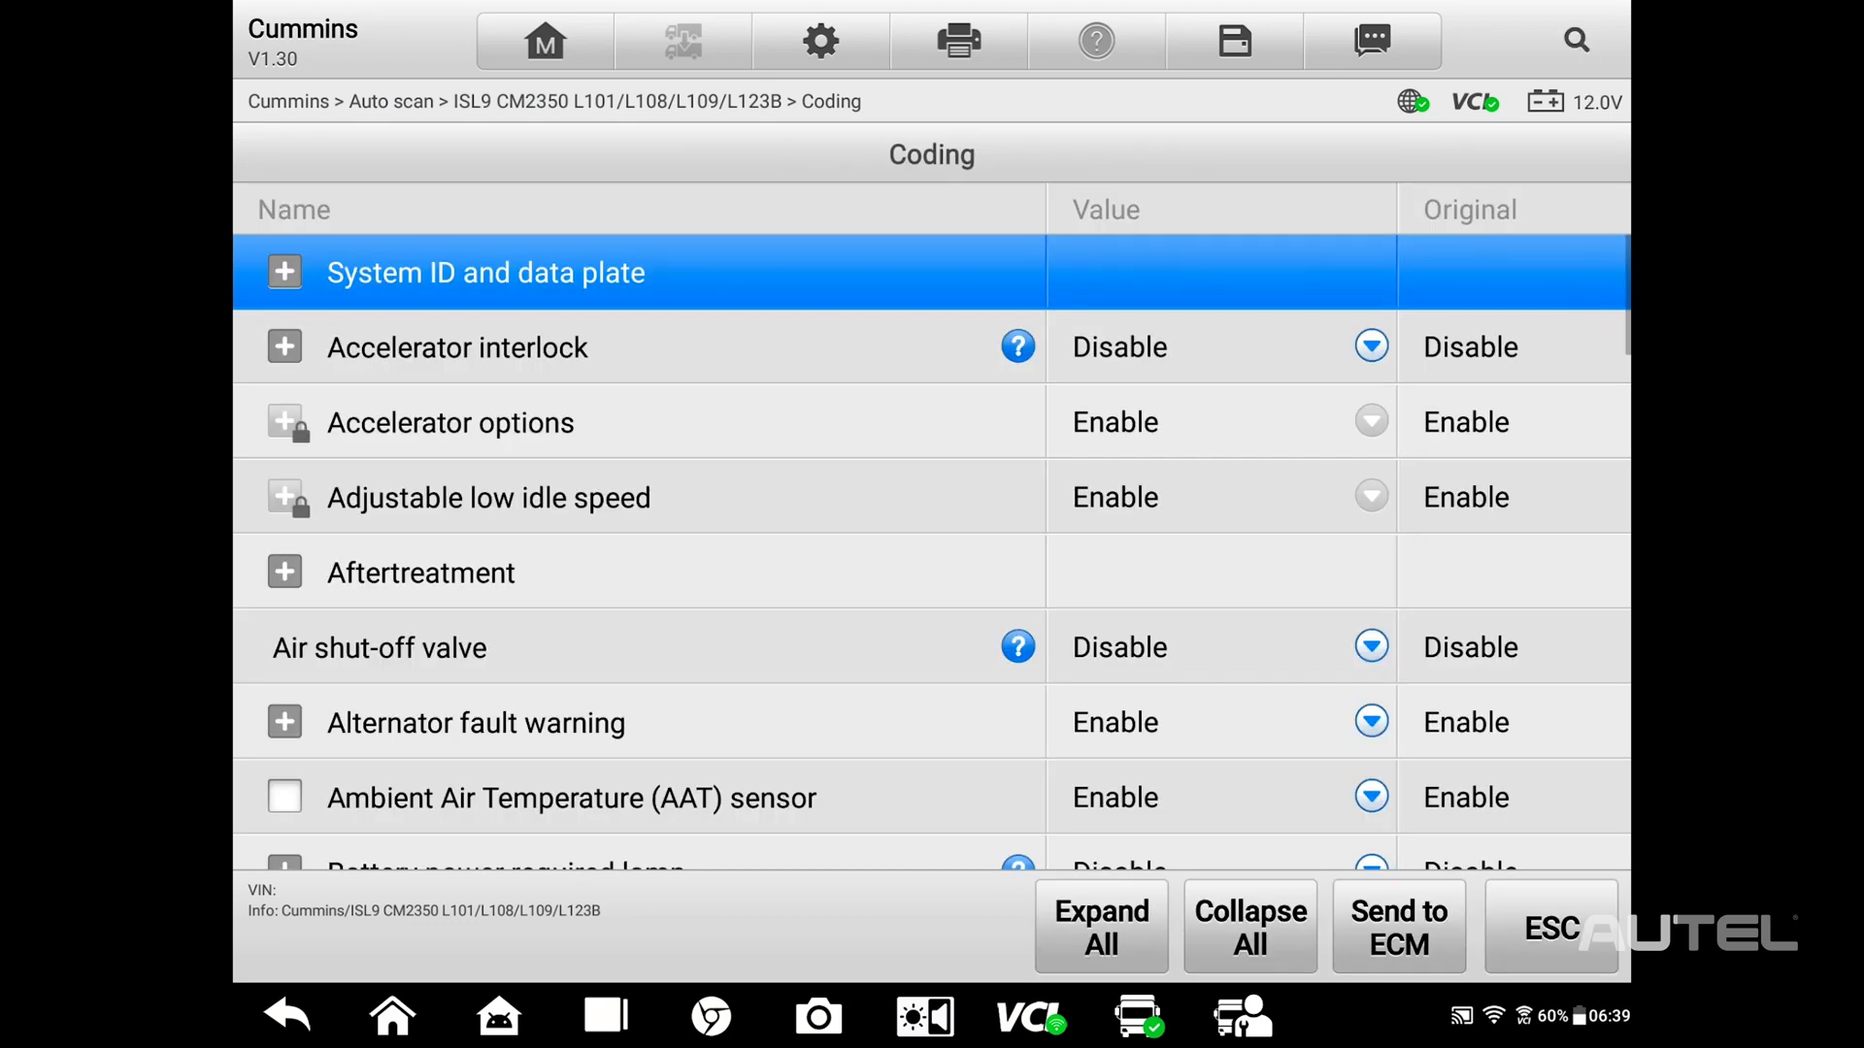
- Filter the parameter list by "max" and scroll to the maximum speed entries
{"action": "left_click", "coordinate": [283, 270]}
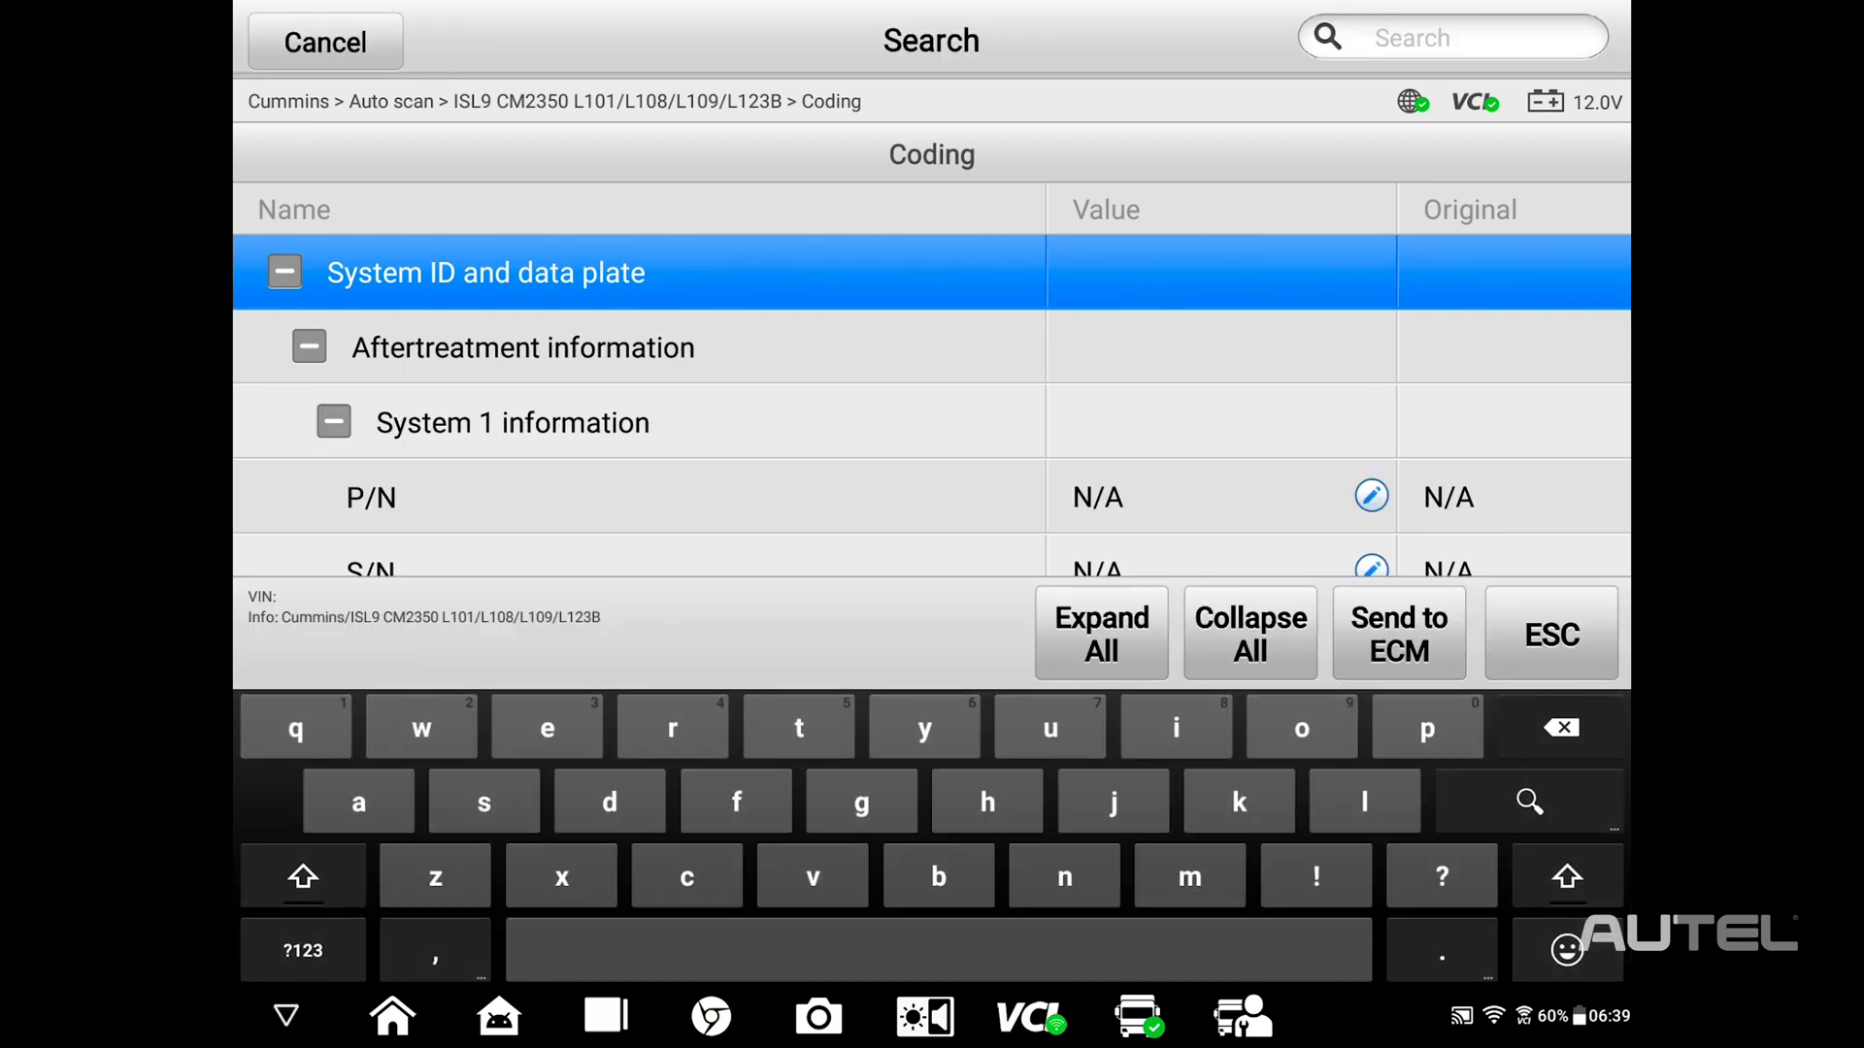
{"action": "type", "text": "max"}
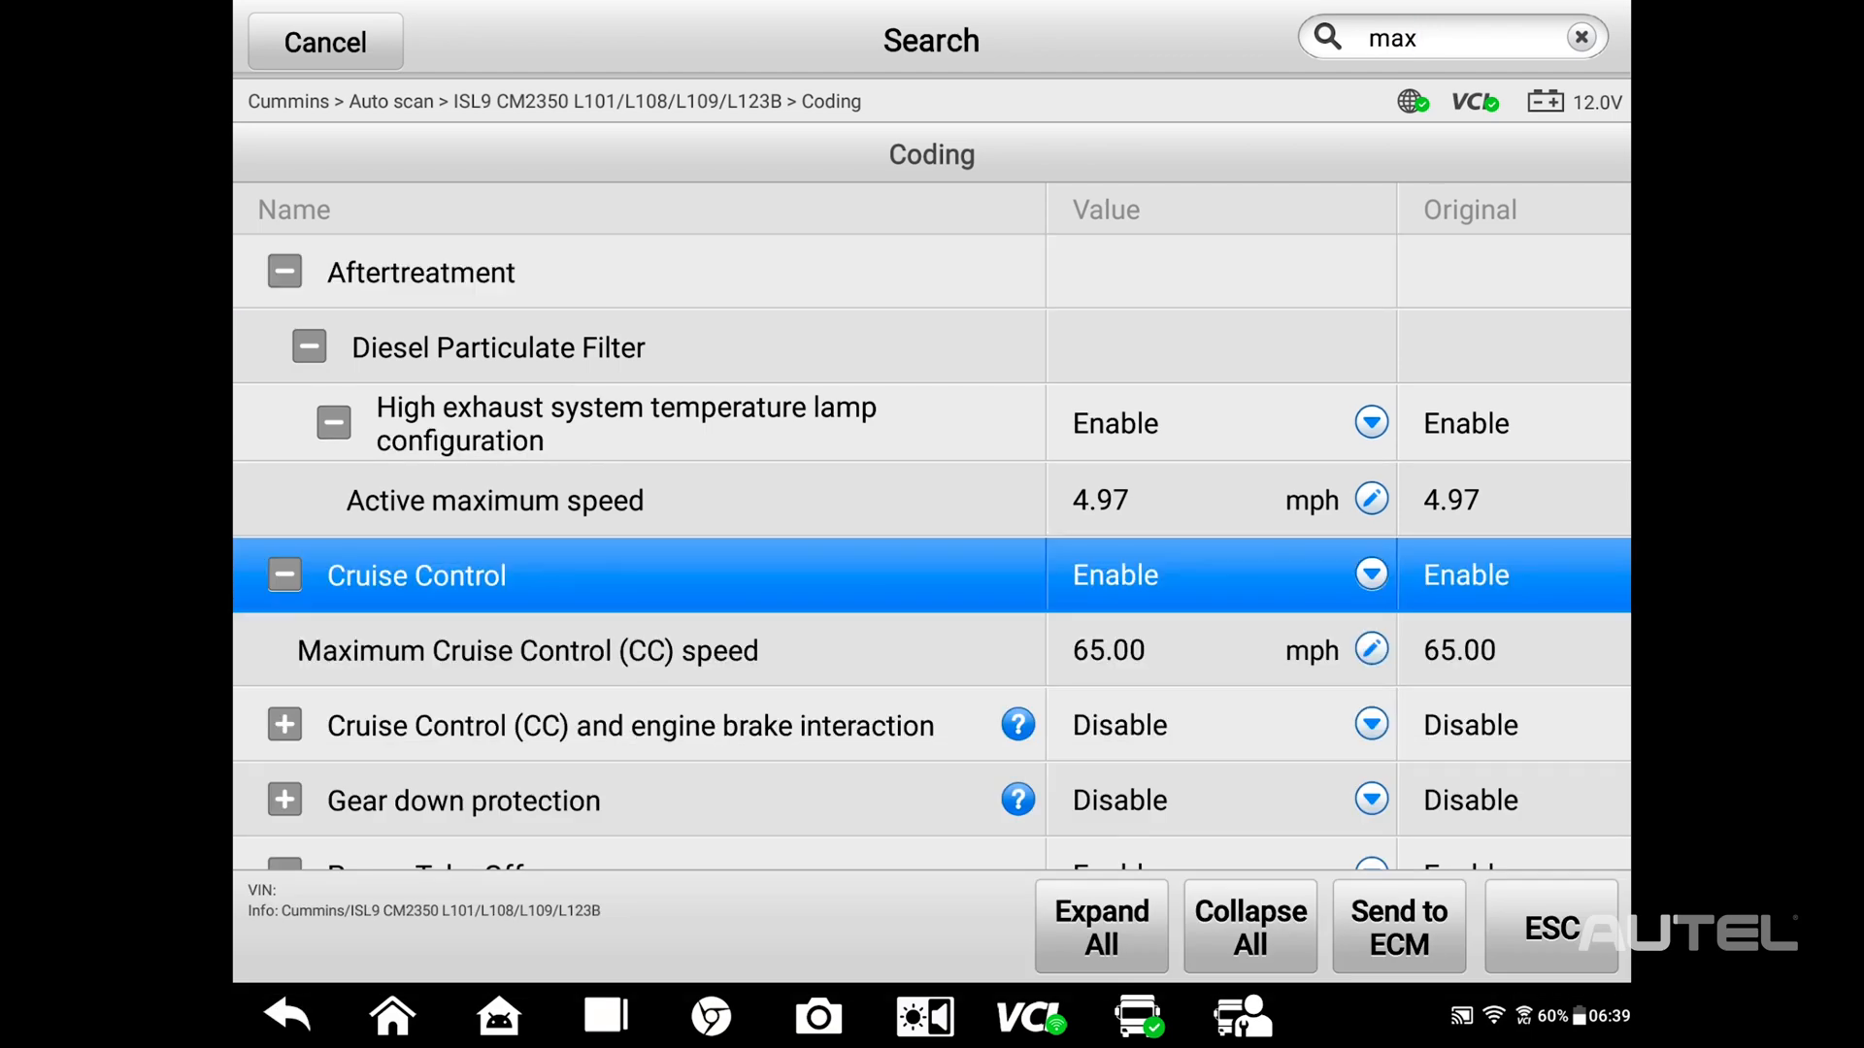
{"action": "scroll", "scroll_direction": "down", "scroll_amount": 3}
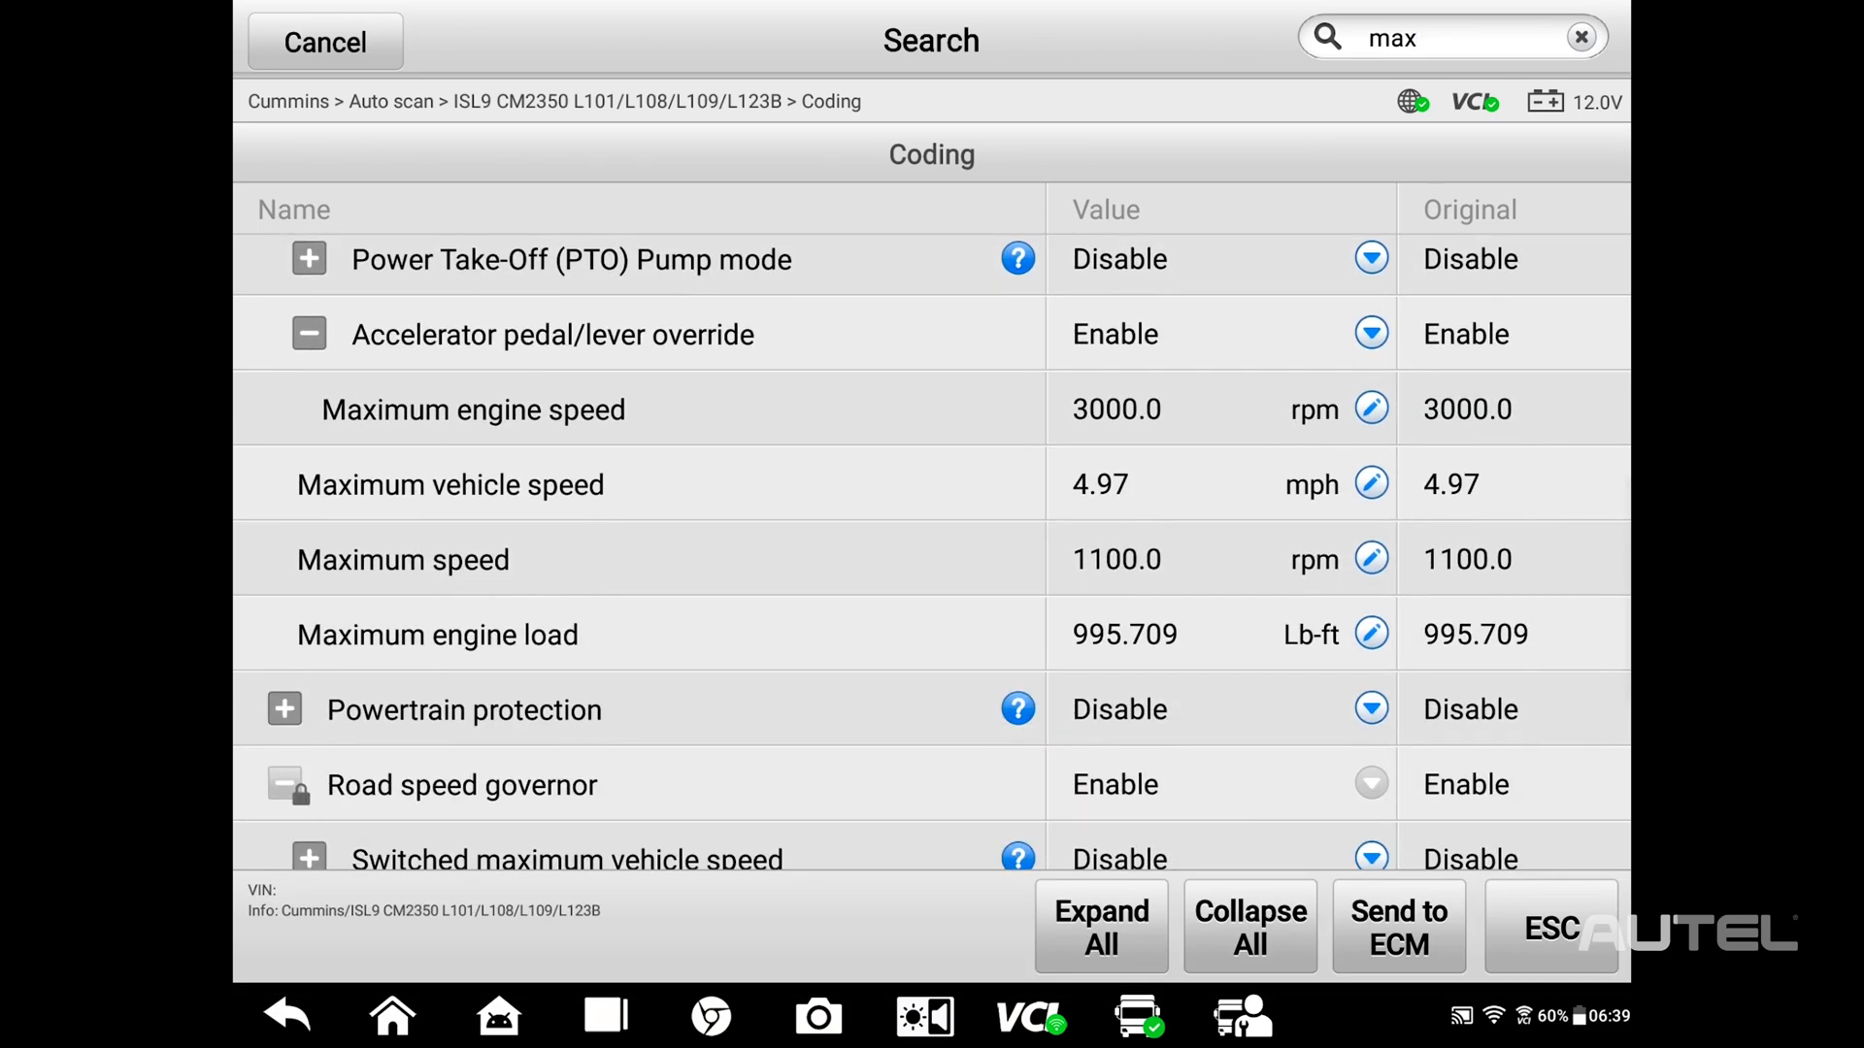
{"action": "scroll", "scroll_direction": "down", "scroll_amount": 3}
{"action": "type", "text": "7"}
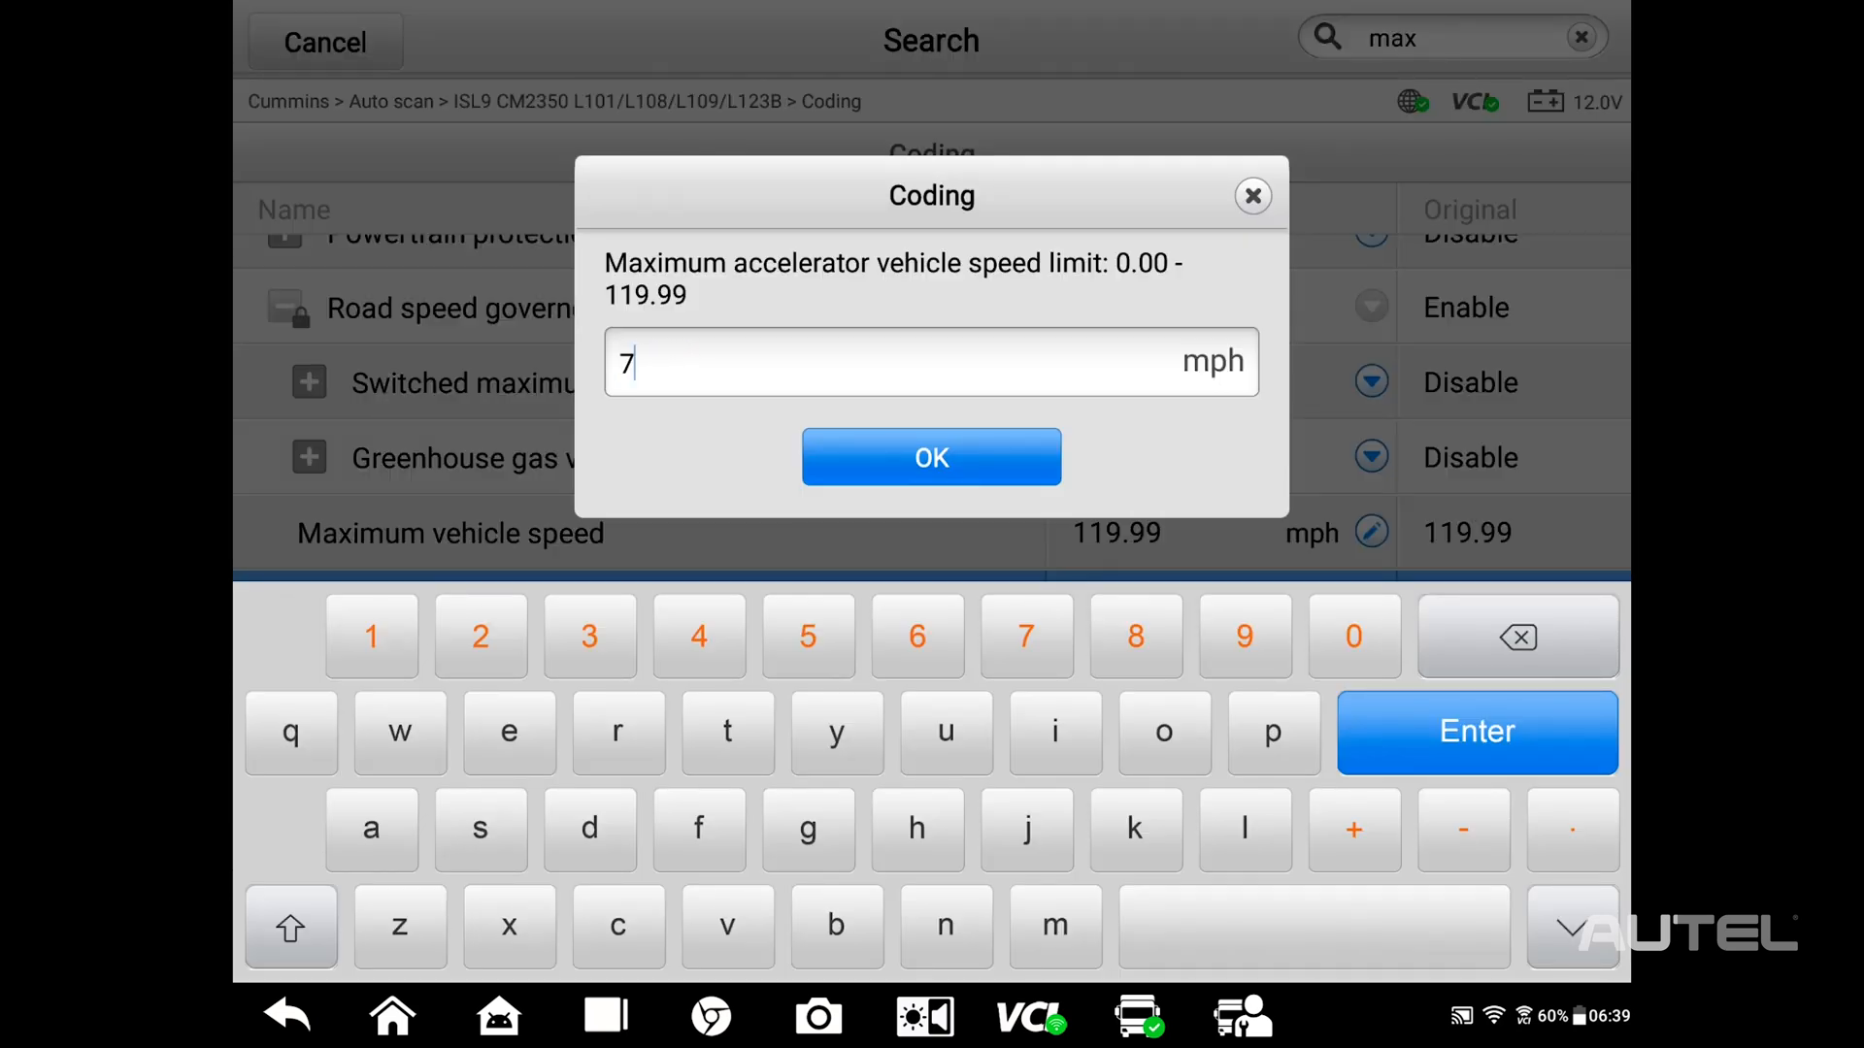
- Set Maximum accelerator vehicle speed to 70 mph (was 65.00) and send it to the ECM
{"action": "left_click", "coordinate": [1354, 635]}
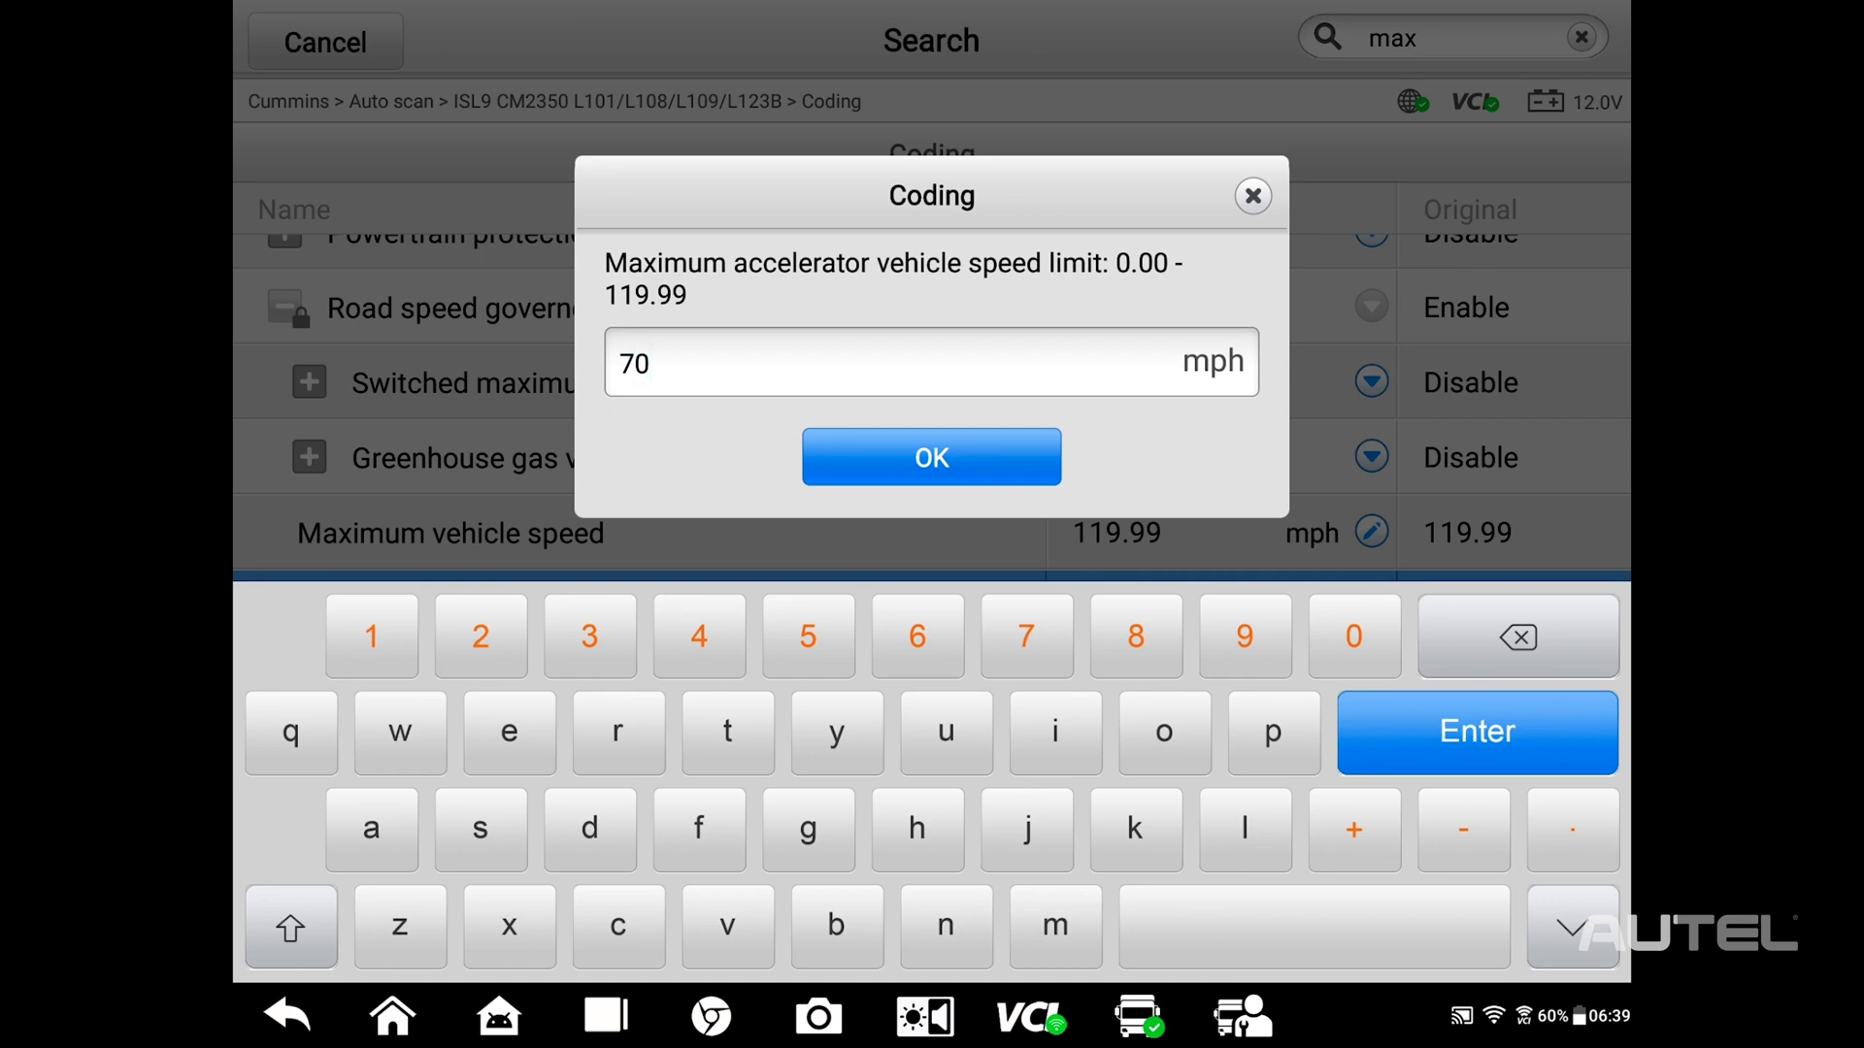
{"action": "left_click", "coordinate": [932, 457]}
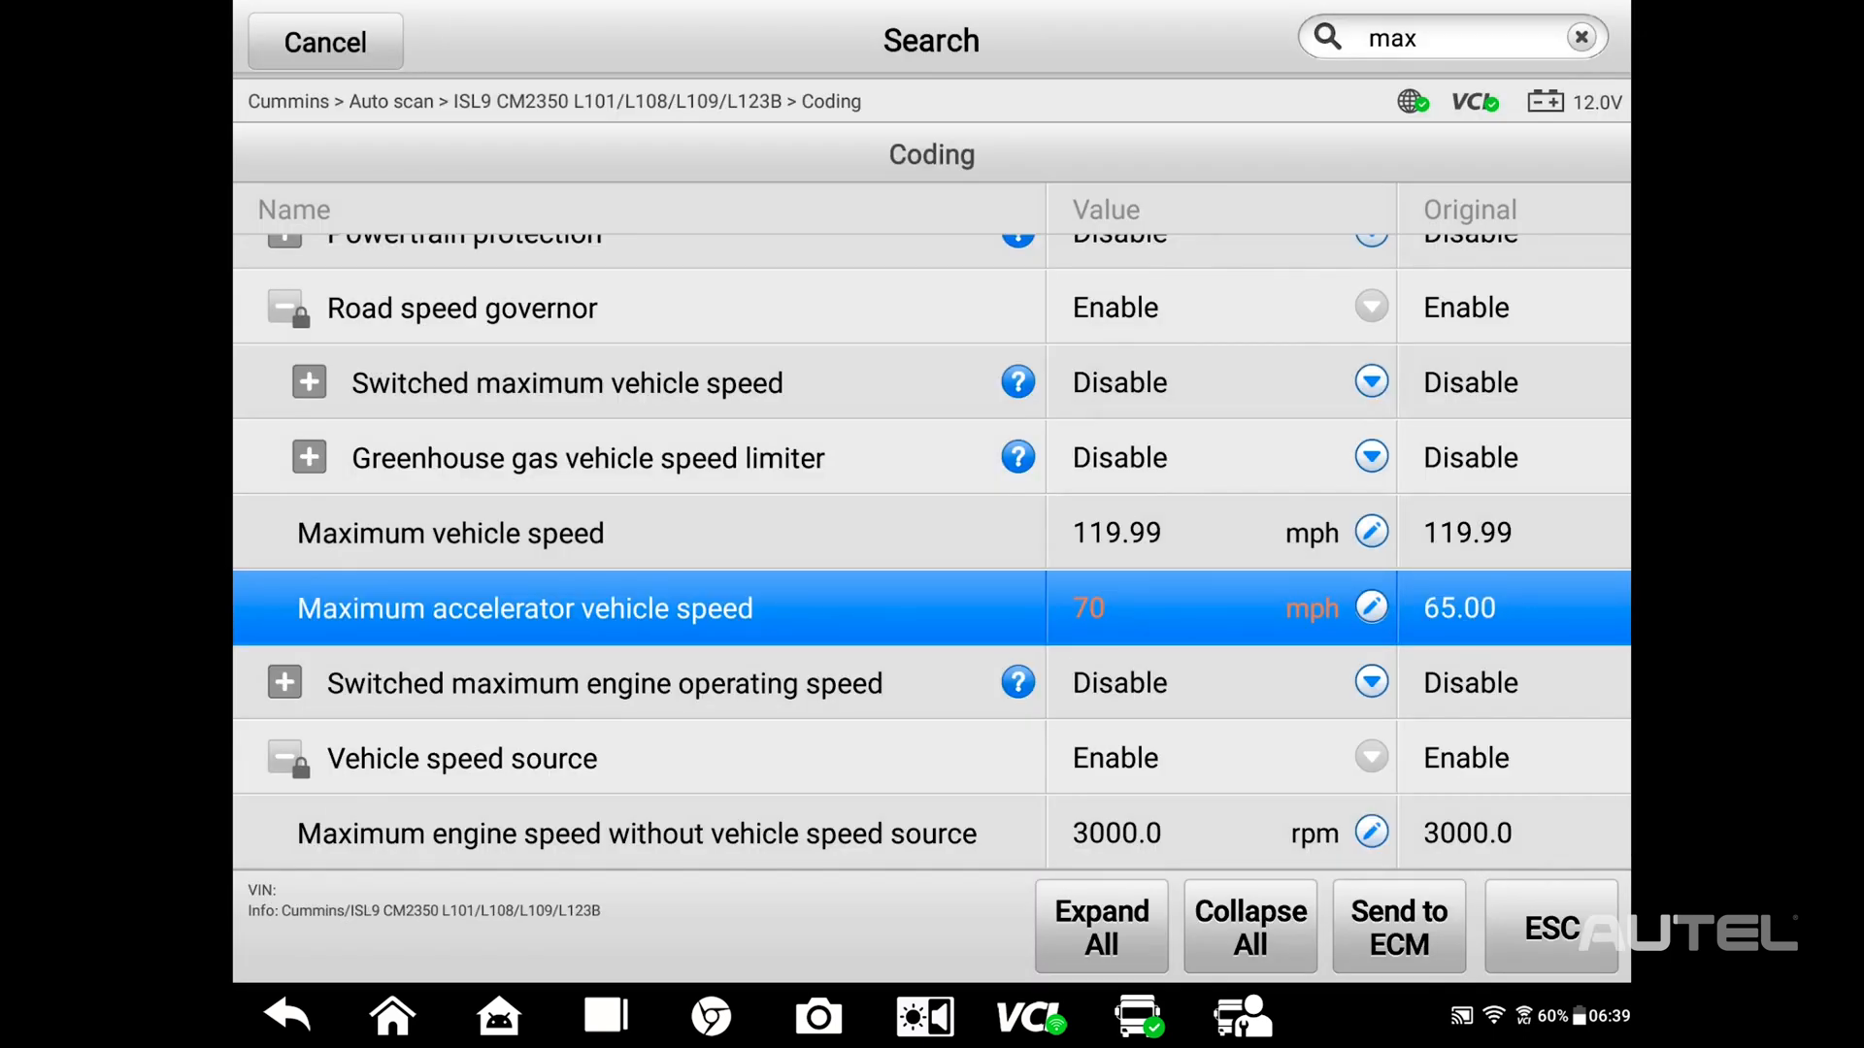
{"action": "left_click", "coordinate": [1398, 926]}
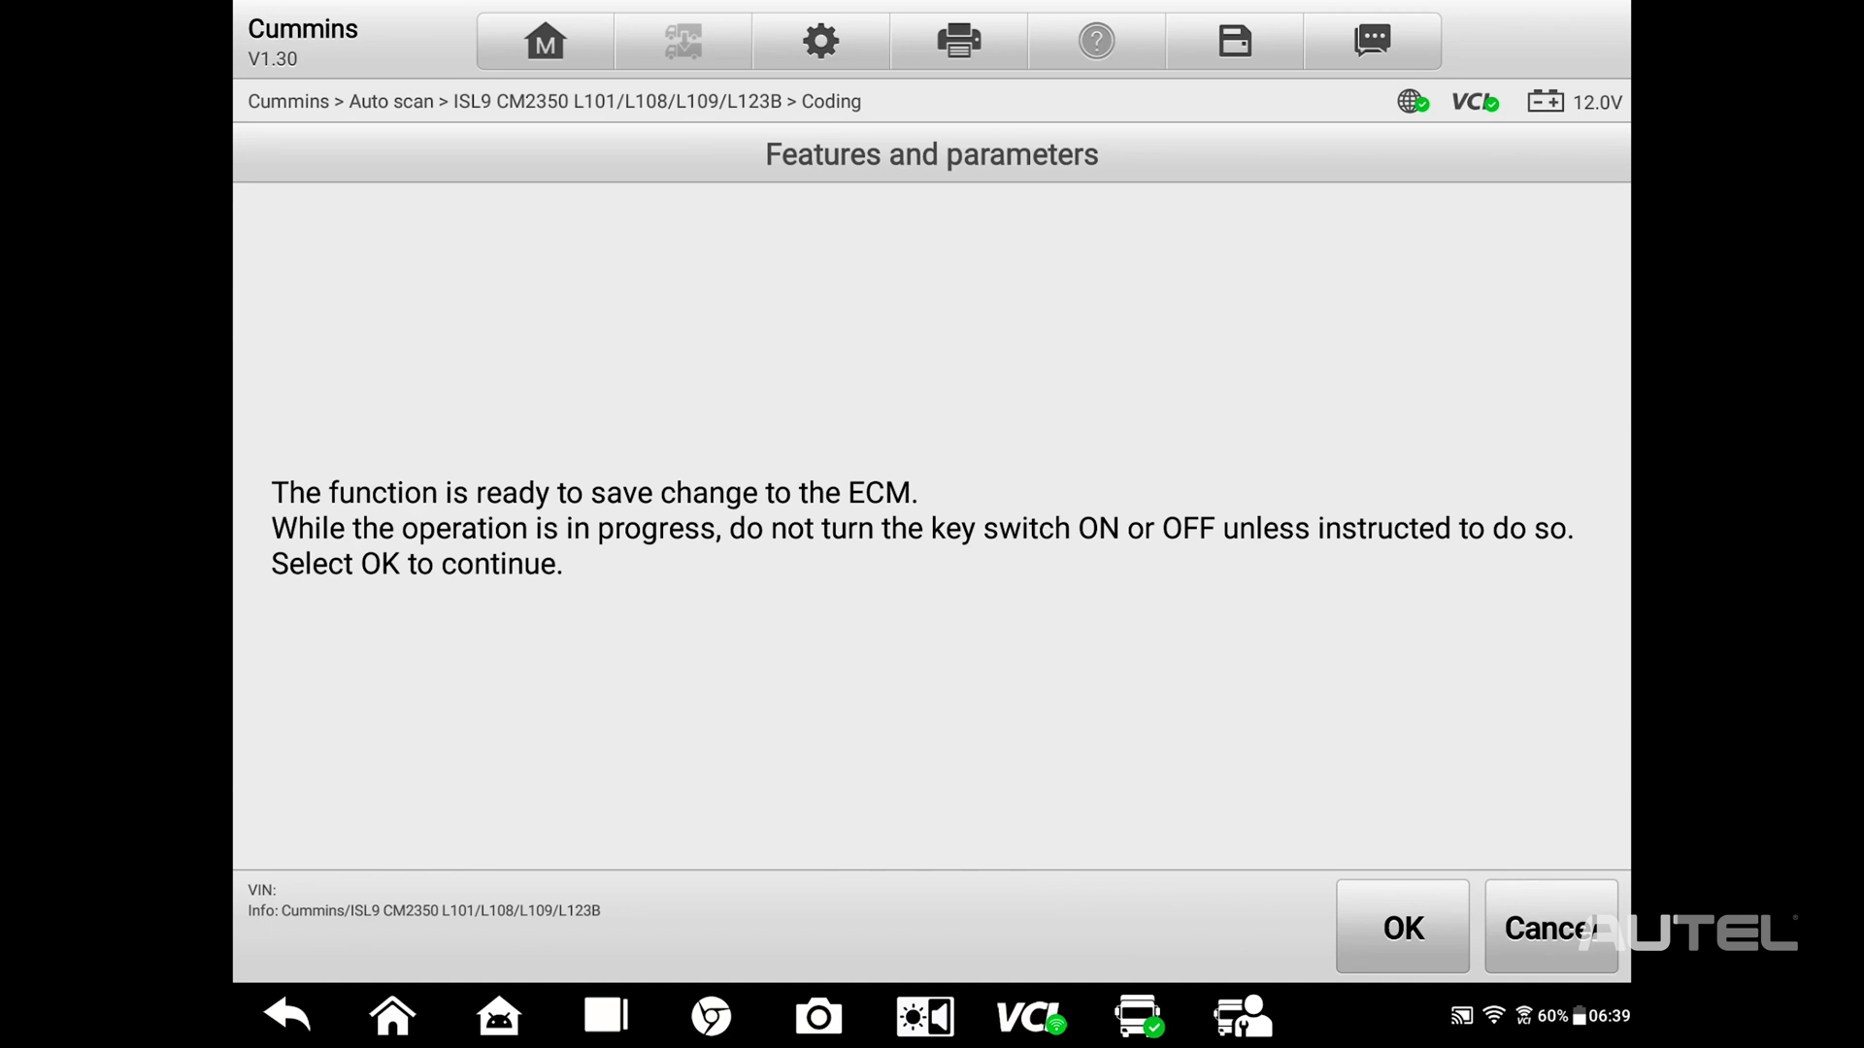
- Confirm the ECM save, the ignition-off prompt and the 30-second reset wait
{"action": "left_click", "coordinate": [1404, 926]}
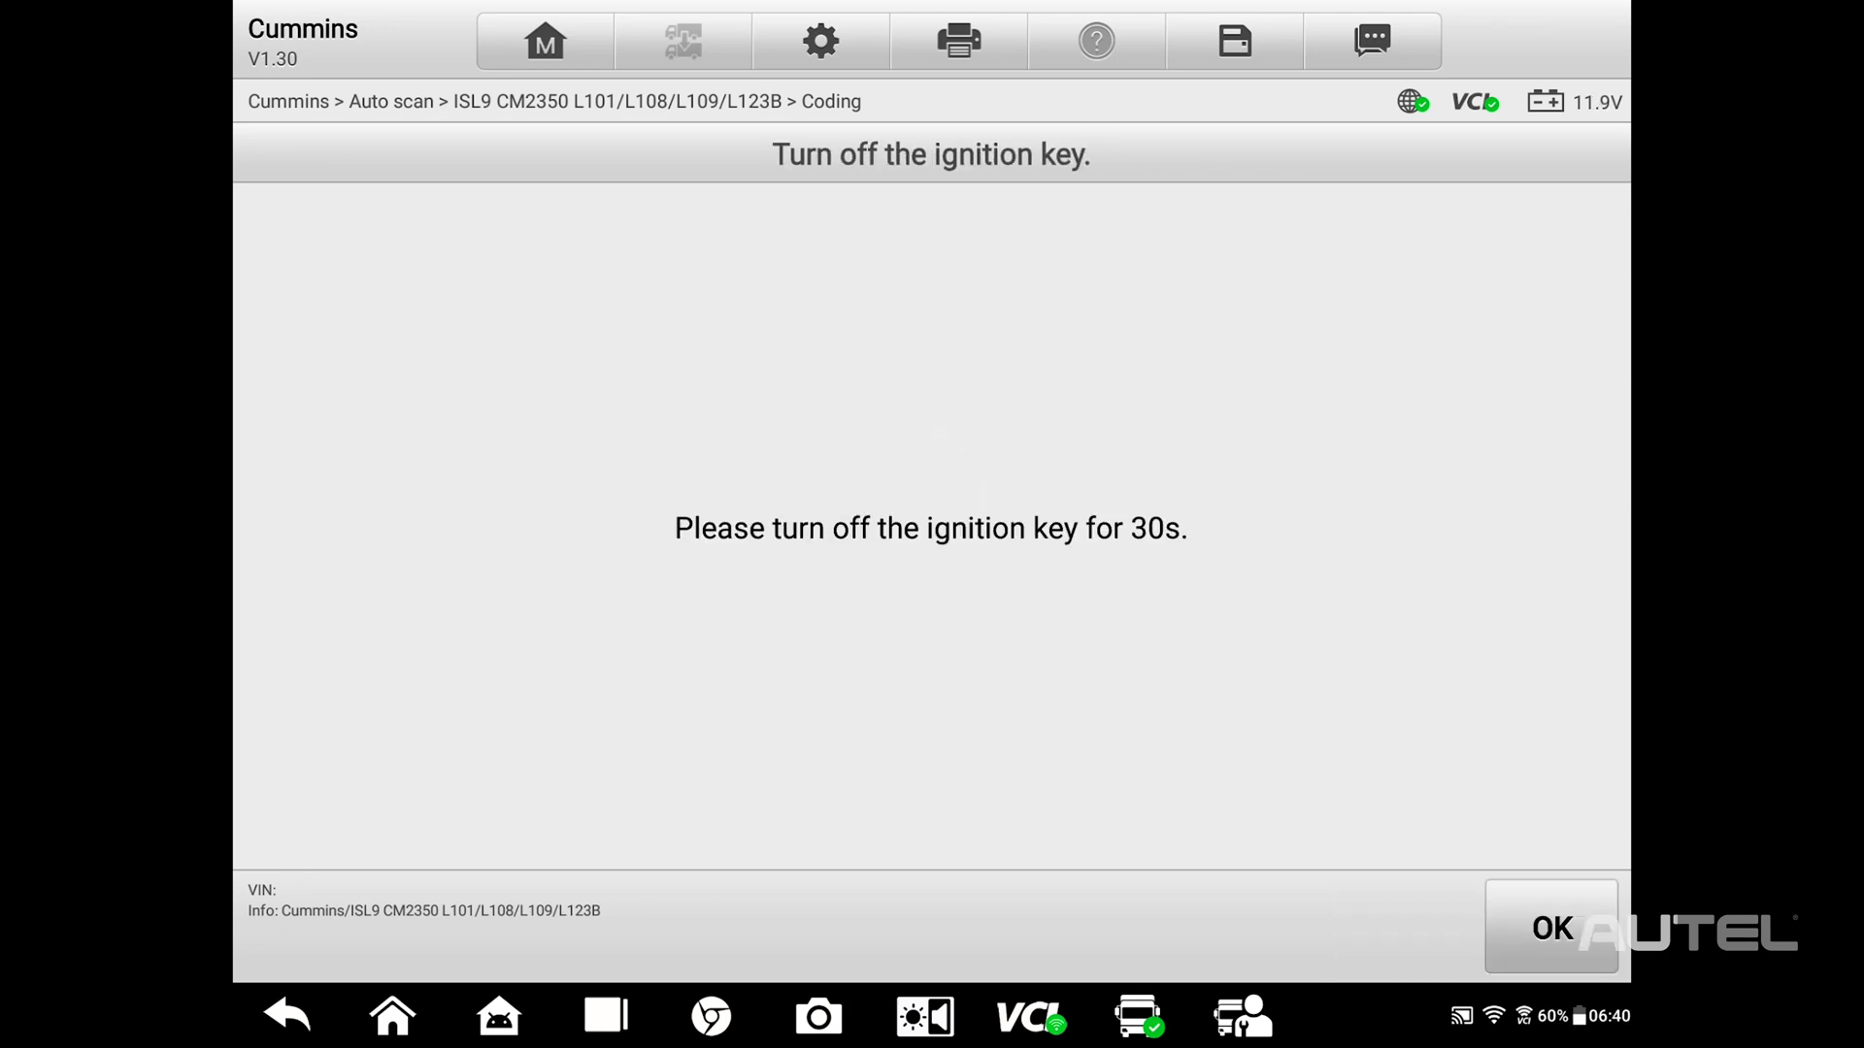
{"action": "left_click", "coordinate": [1554, 932]}
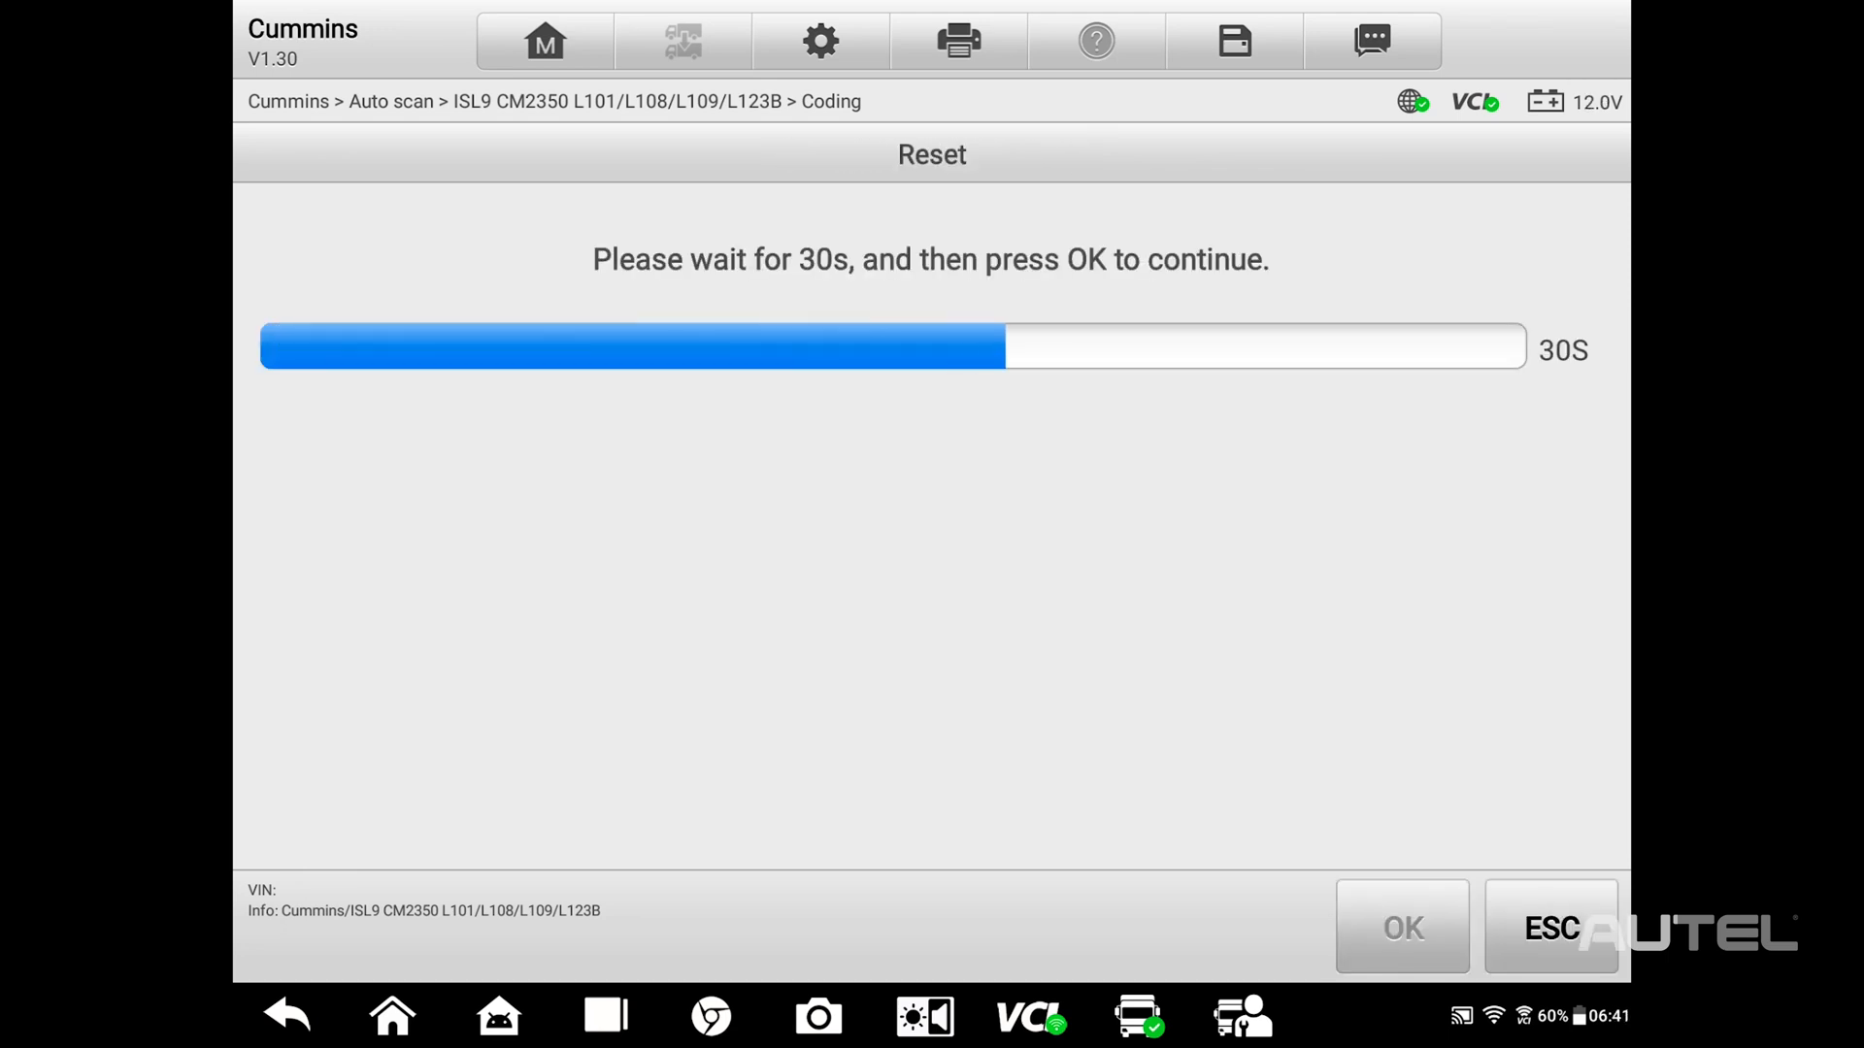
{"action": "left_click", "coordinate": [1402, 926]}
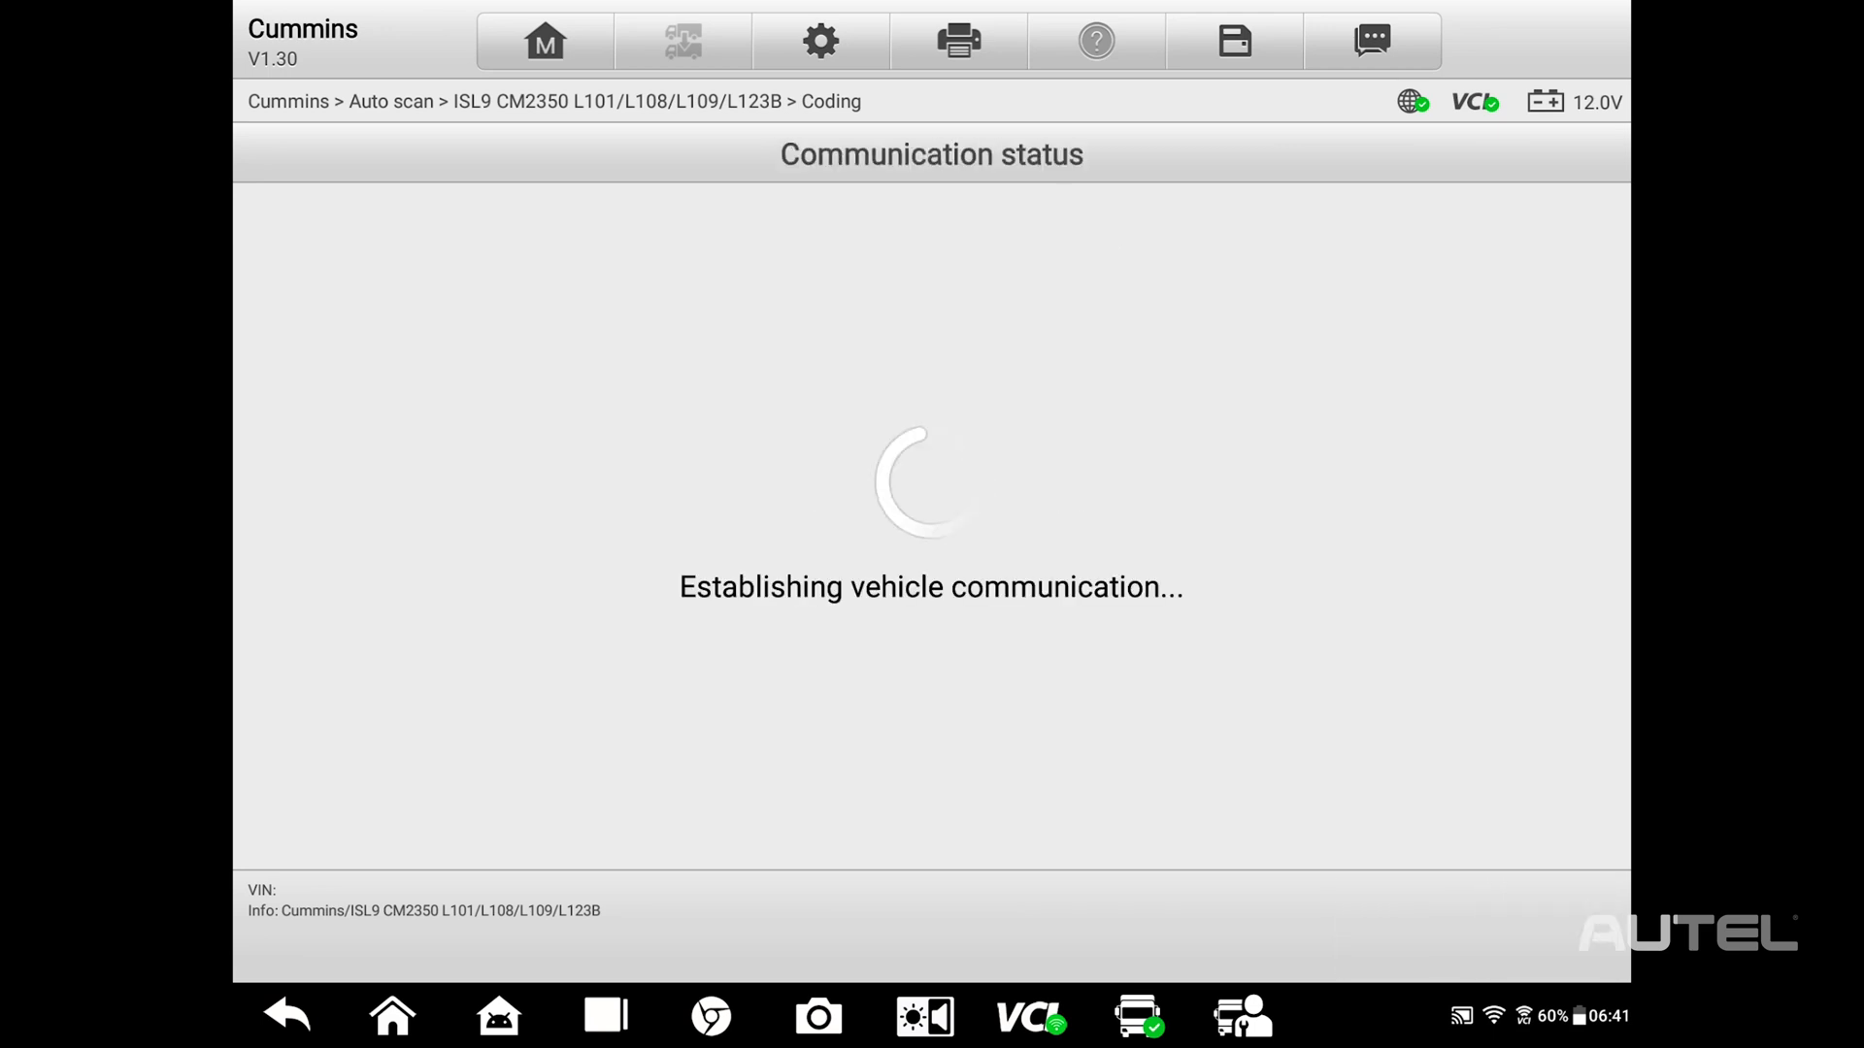